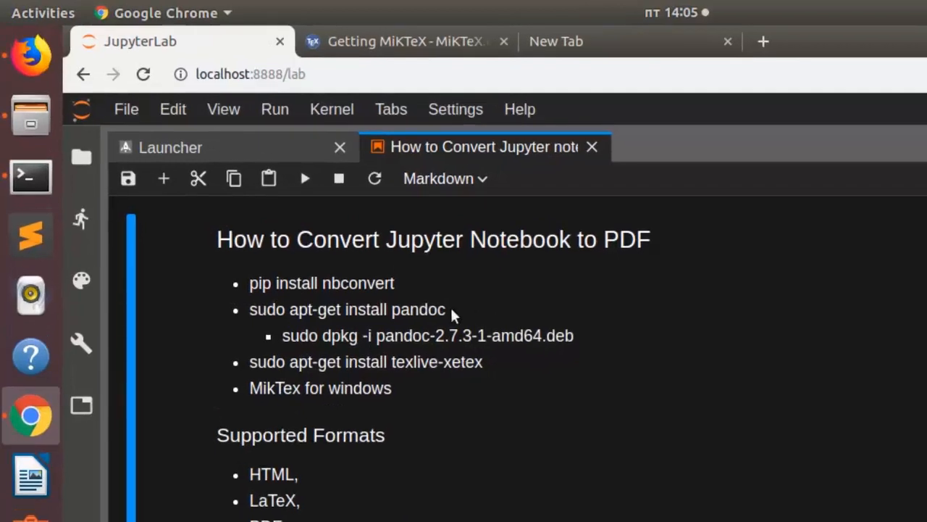
mouse_move(322, 304)
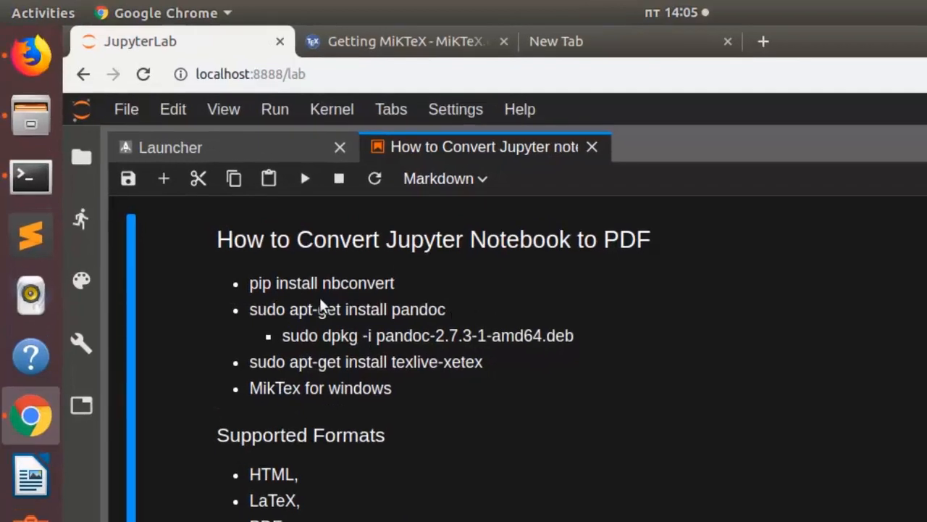
mouse_move(406, 296)
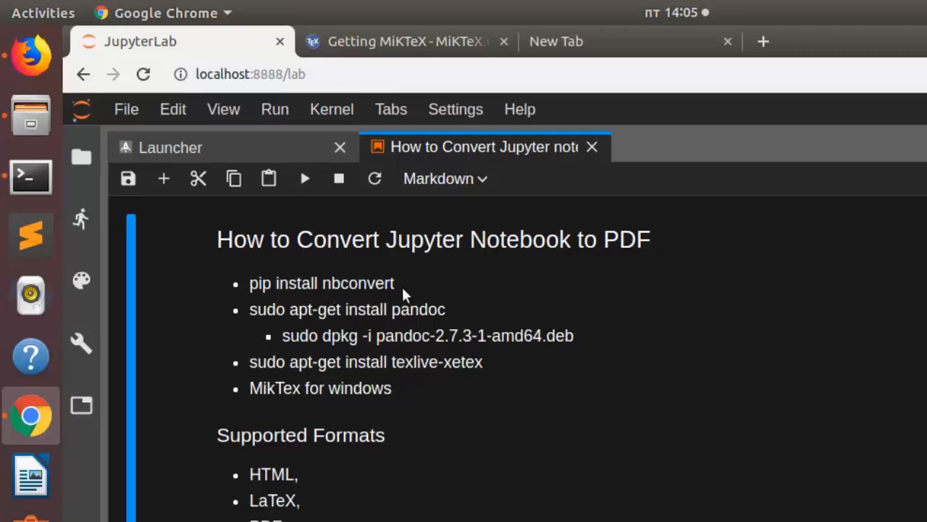
- Search Google for 'pandoc', open the pandoc.org Installing page, then return to the MiKTeX tab
double_click(358, 283)
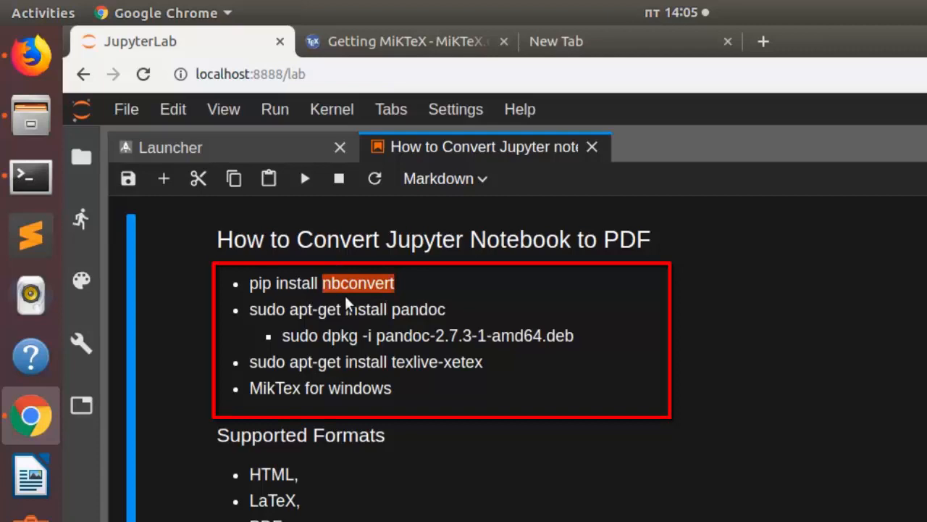
mouse_move(394, 322)
type("p")
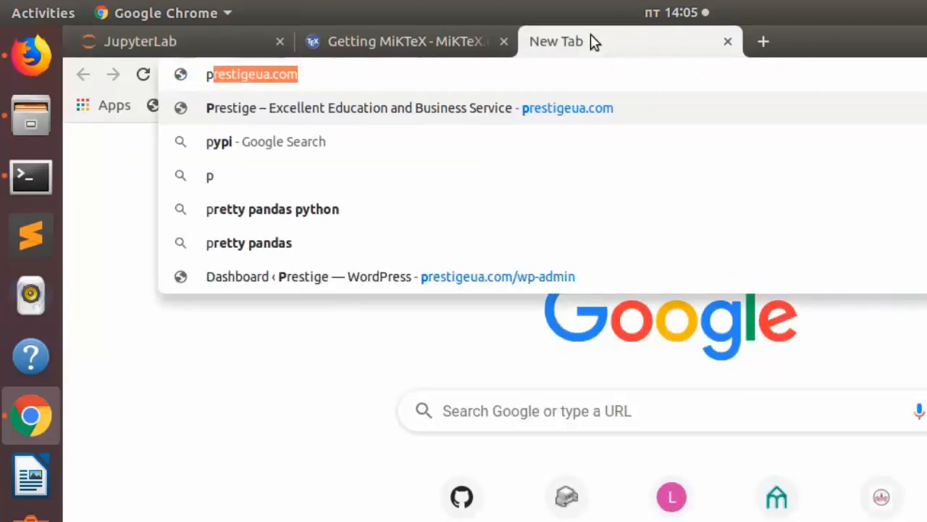
type("andoc&oq=pandoc&aqs=chrome..69i57j0l5.2192j0j7&sourceid=chrome&ie=UTF-8")
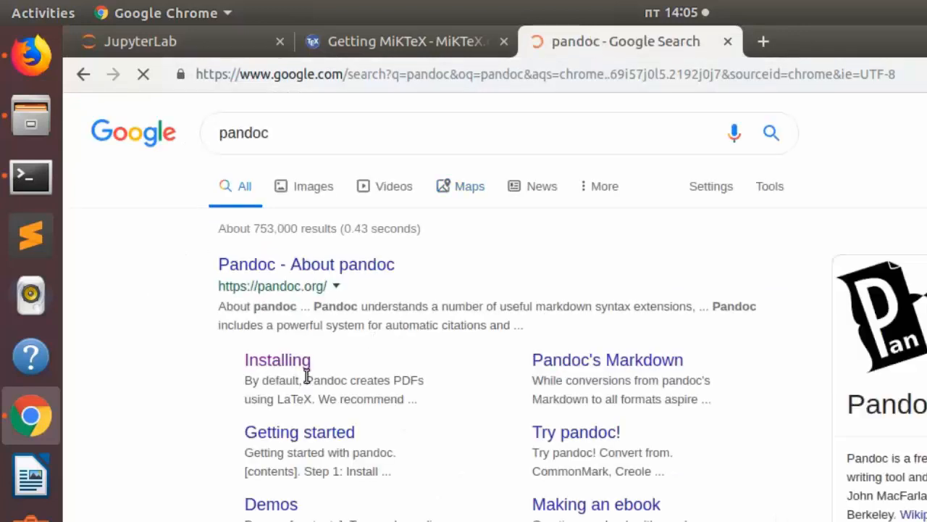
left_click(278, 359)
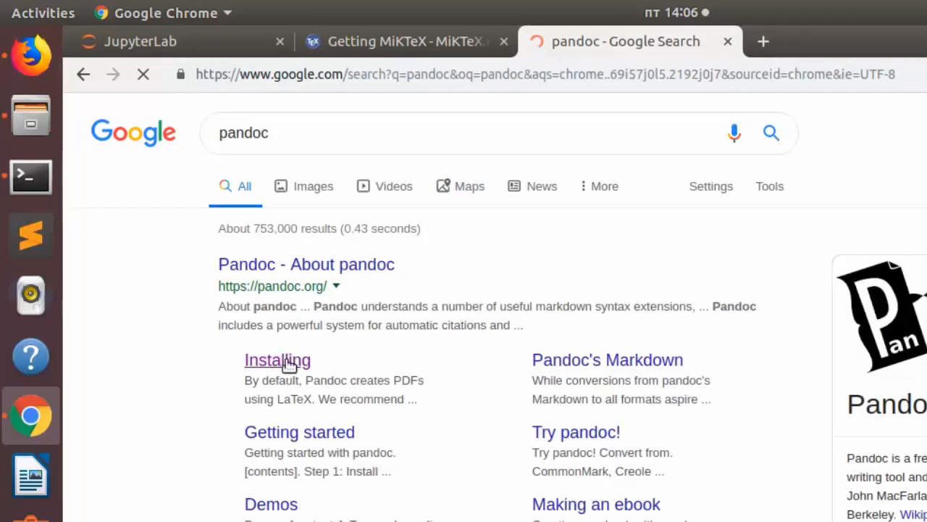
left_click(277, 359)
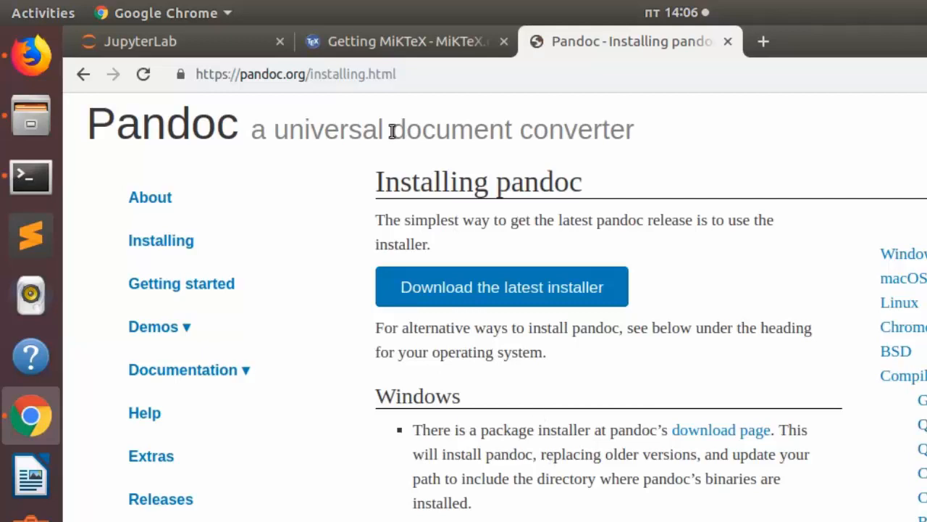
left_click(406, 41)
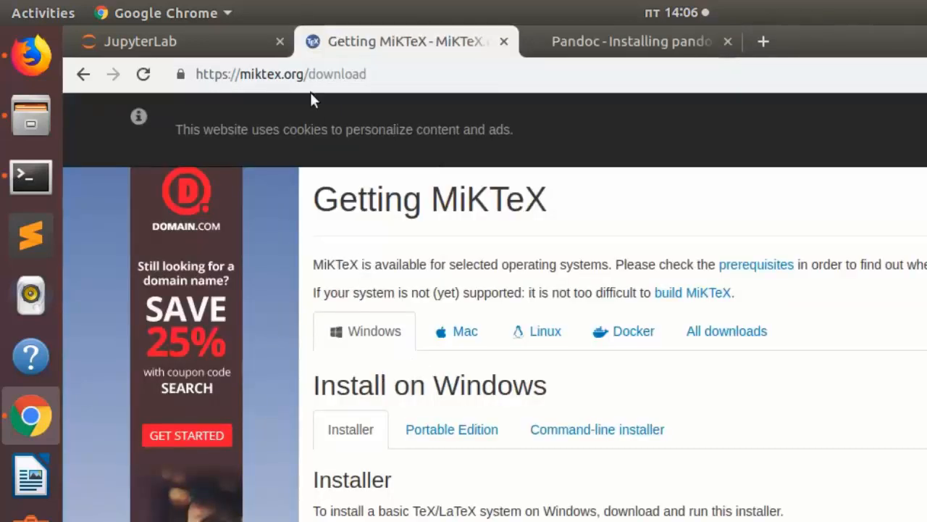
mouse_move(281, 94)
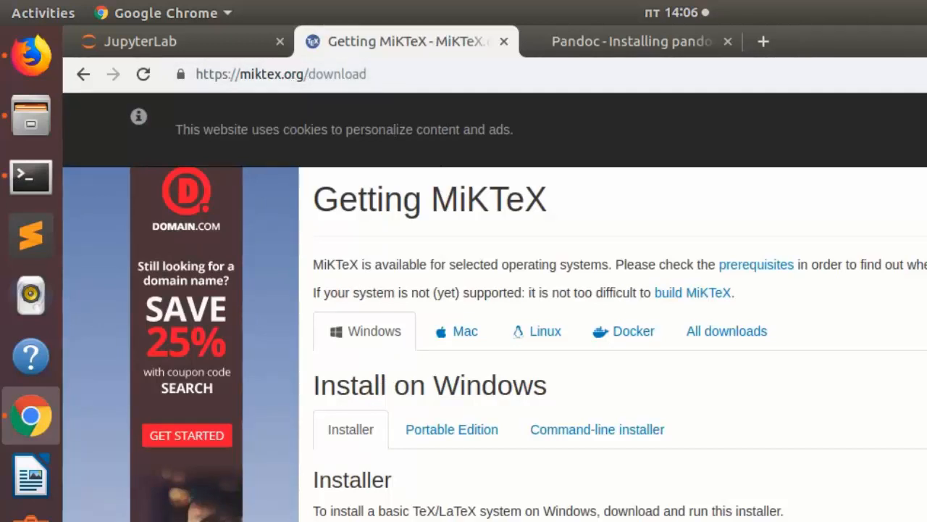
- Return to the JupyterLab notebook tab to copy 'sudo apt-get install pandoc'
left_click(140, 41)
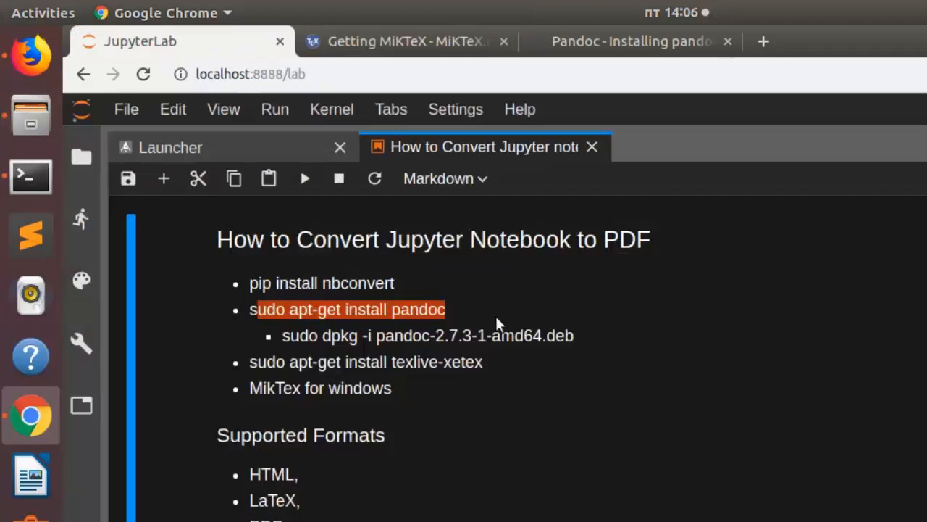
mouse_move(486, 177)
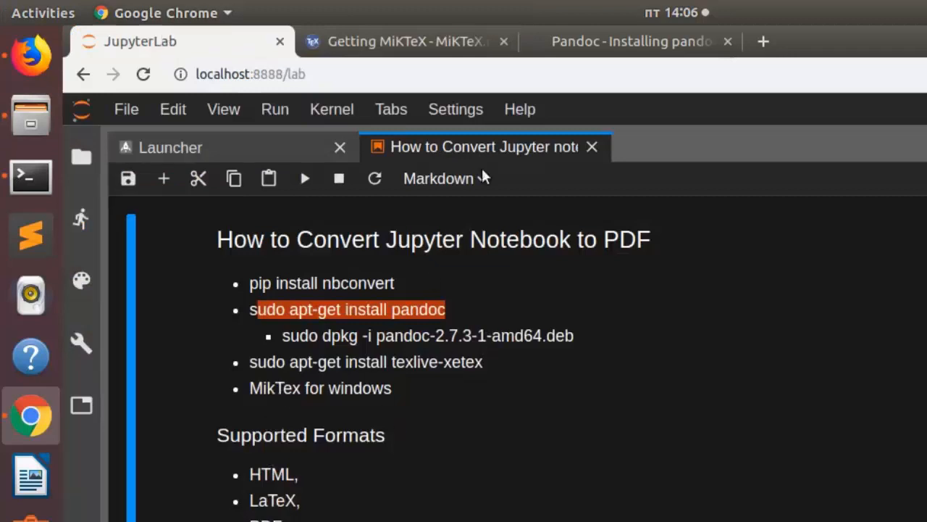
mouse_move(304, 326)
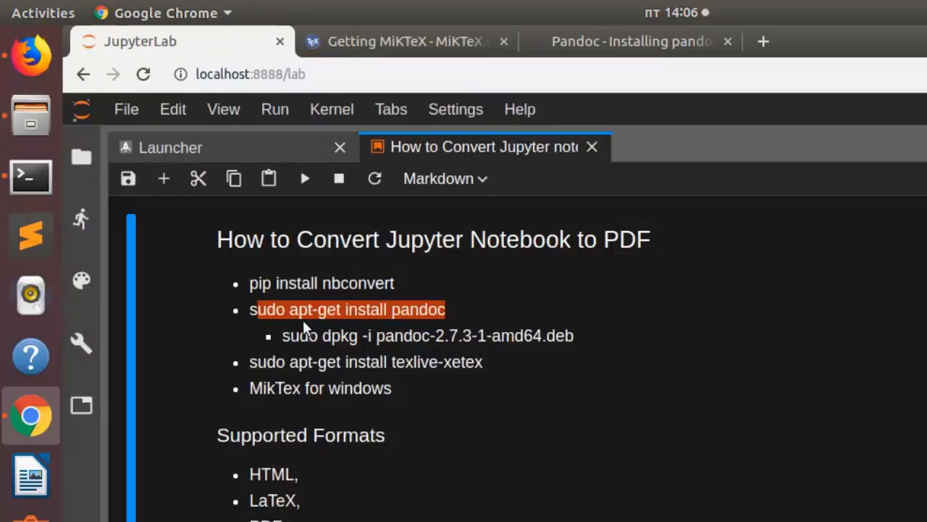
mouse_move(30, 177)
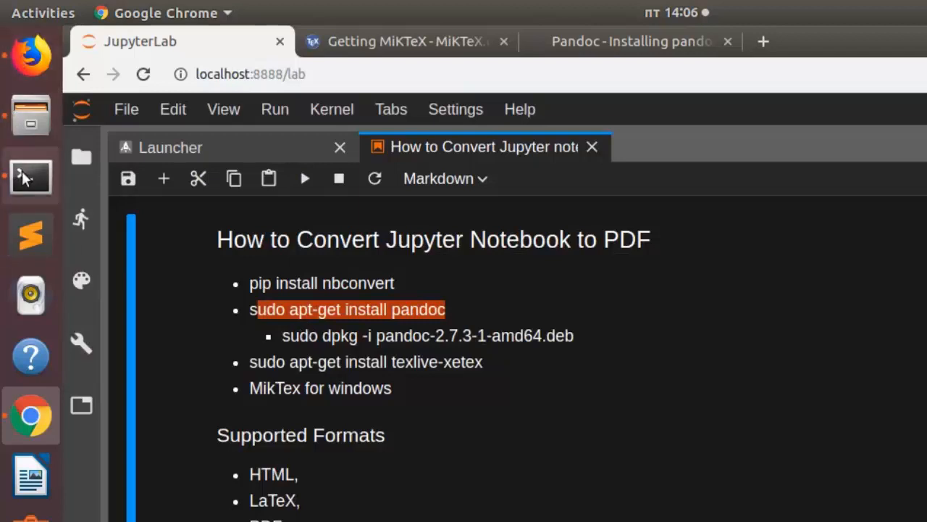
- Enter 'sudo apt-get install pandoc texlive-xetex' in Terminal and return to JupyterLab
left_click(30, 177)
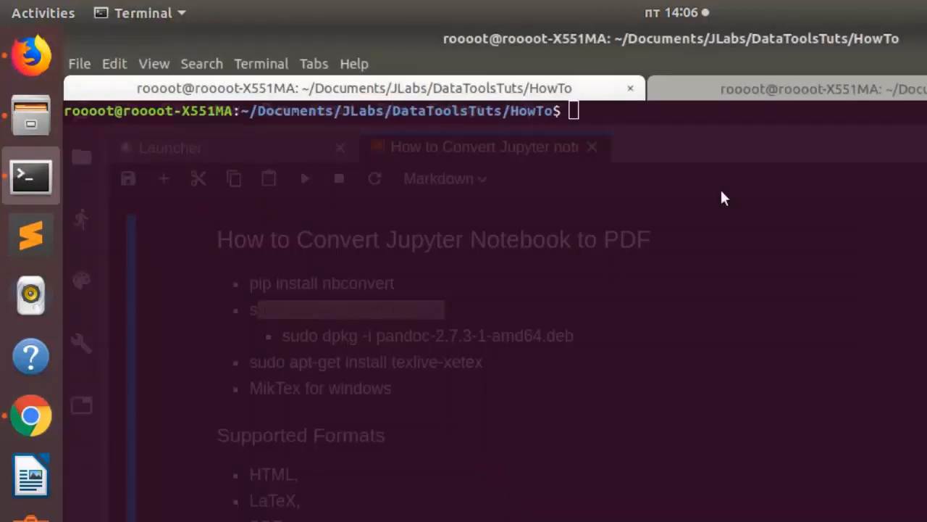
right_click(724, 197)
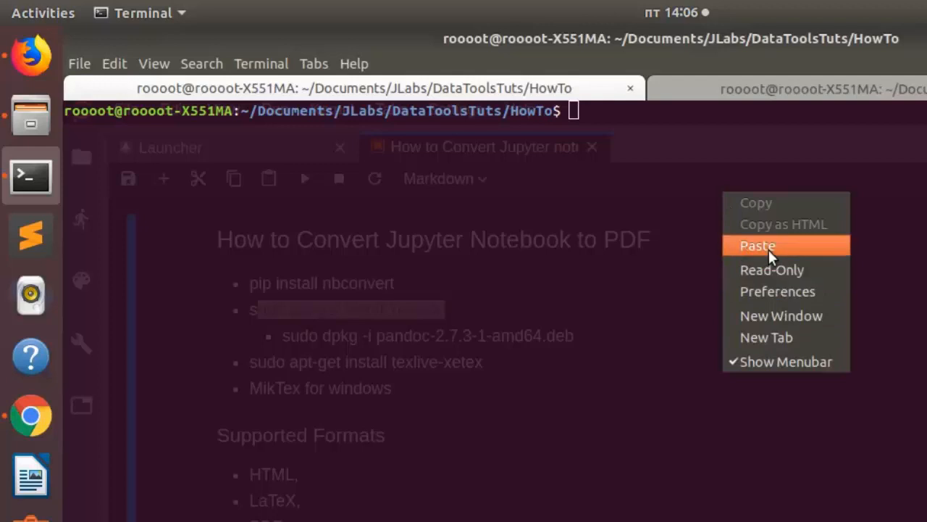
left_click(757, 246)
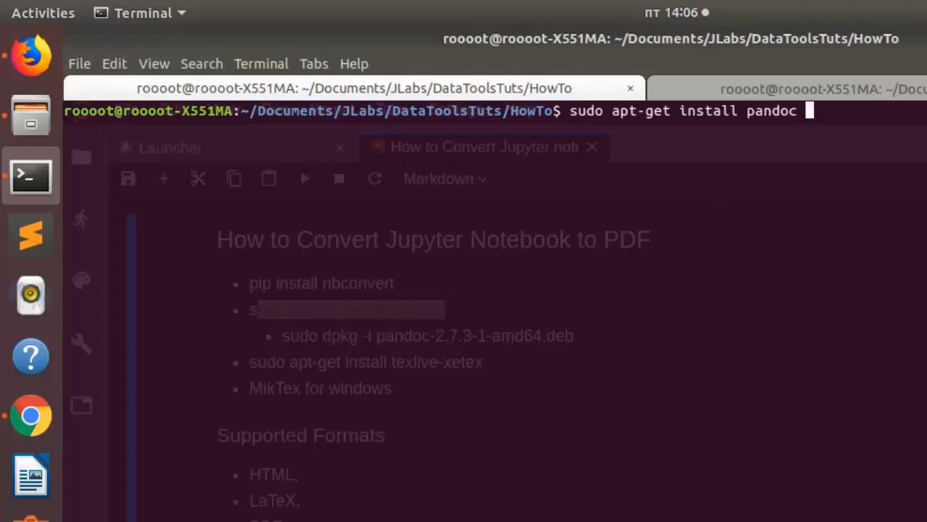
type("te")
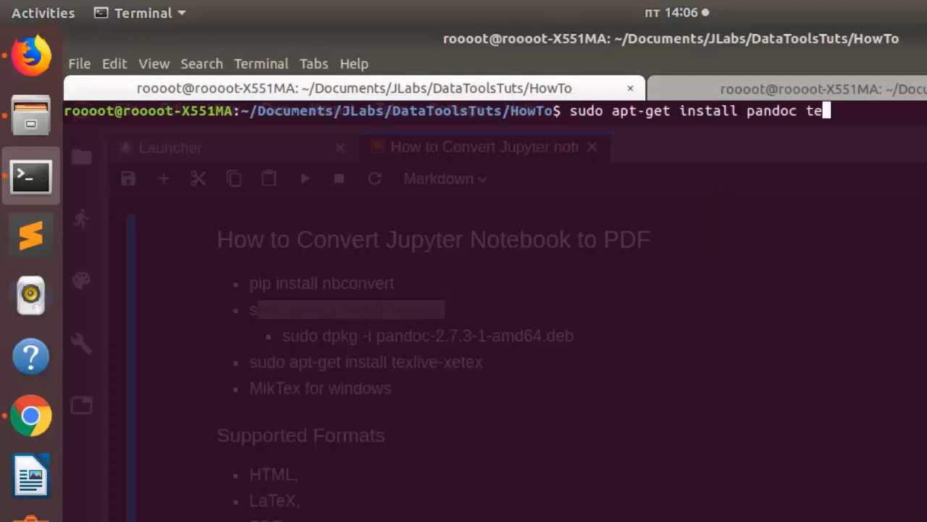
type("xlive-xetex")
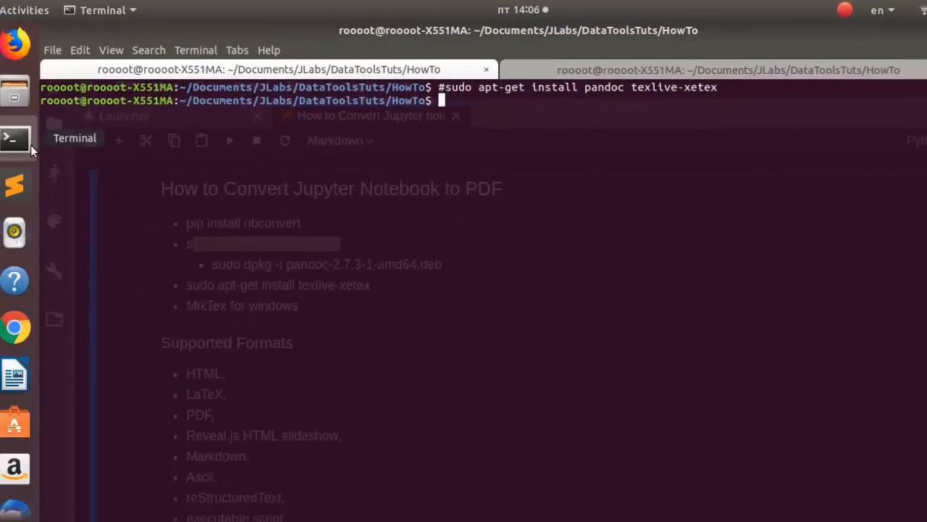
left_click(15, 327)
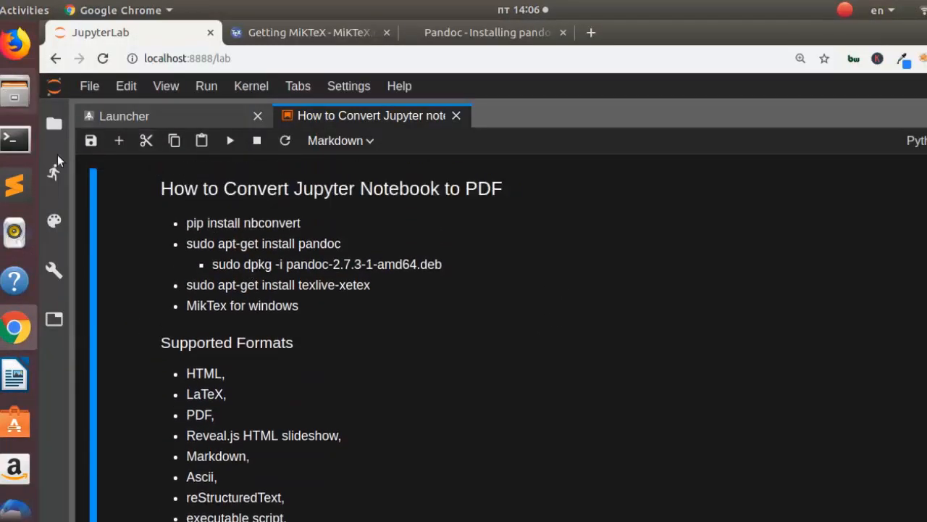
mouse_move(391, 324)
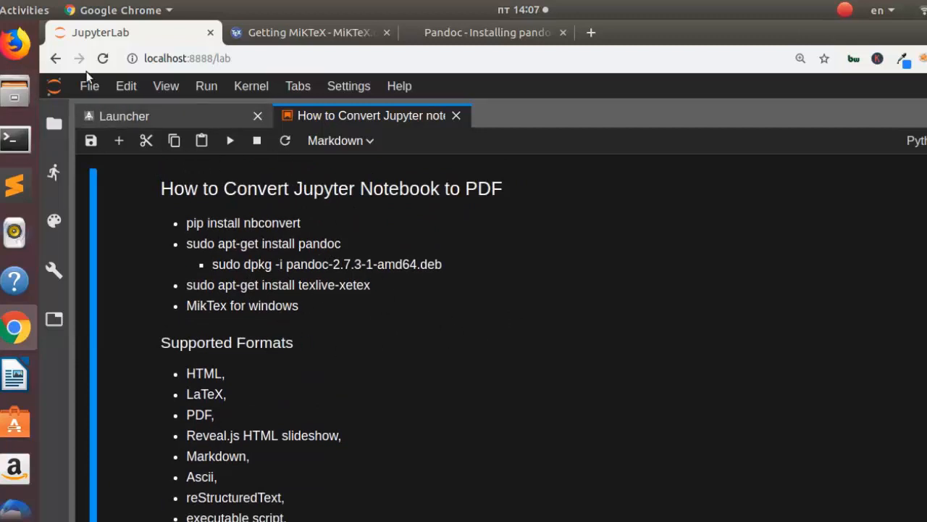
- Export the notebook to PDF from JupyterLab's File > Export Notebook As menu
left_click(90, 86)
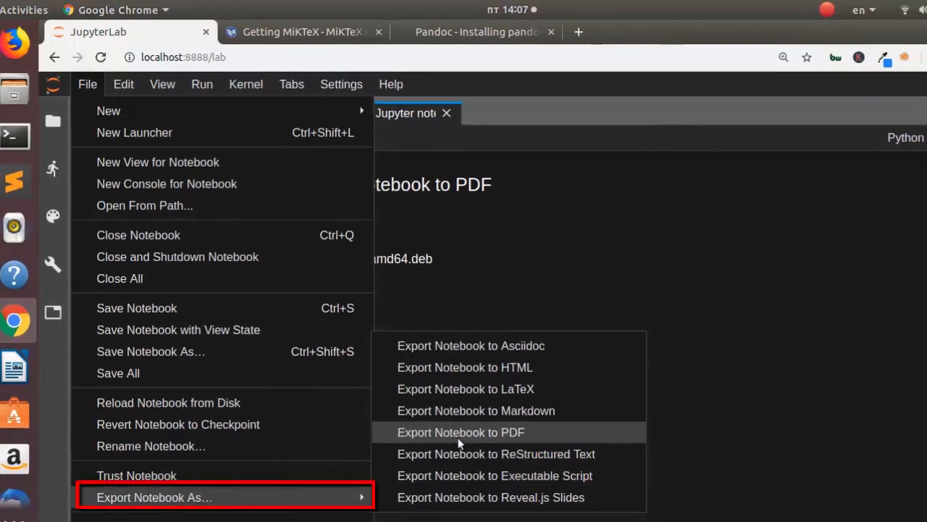
mouse_move(464, 366)
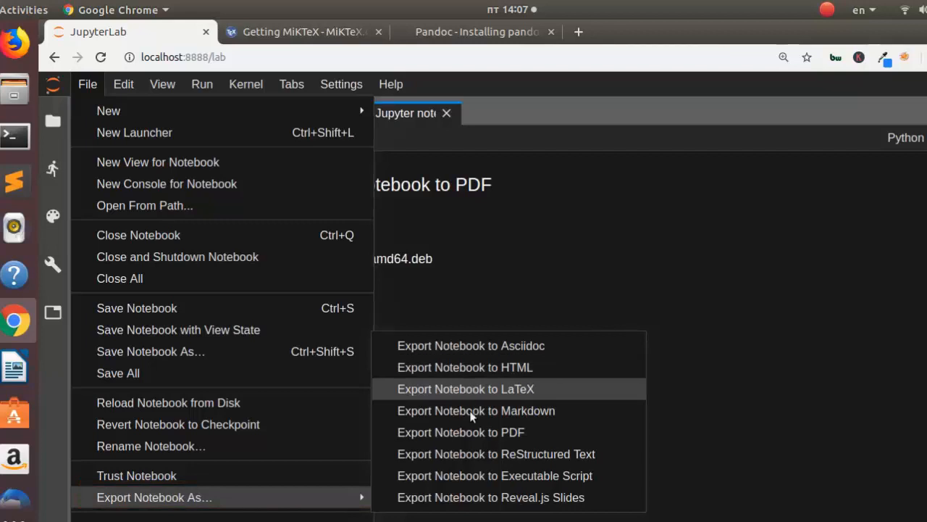
mouse_move(461, 432)
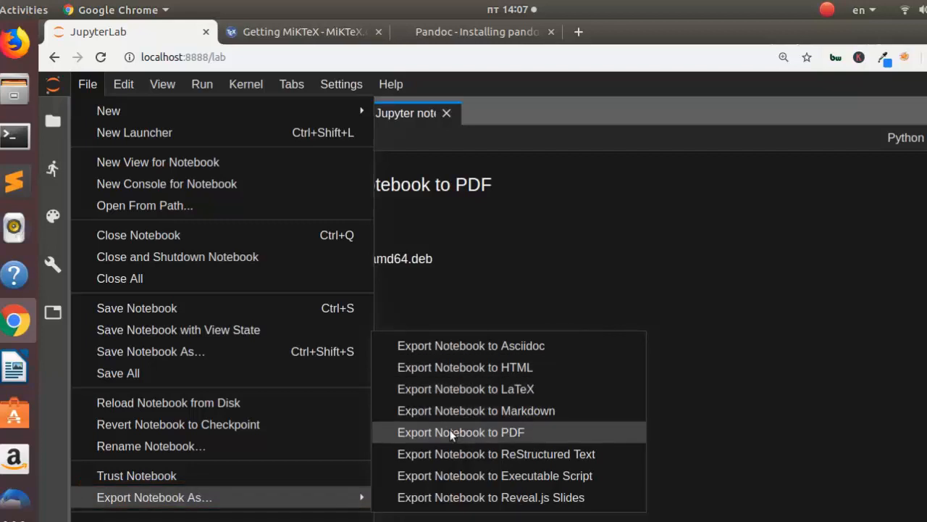
left_click(461, 431)
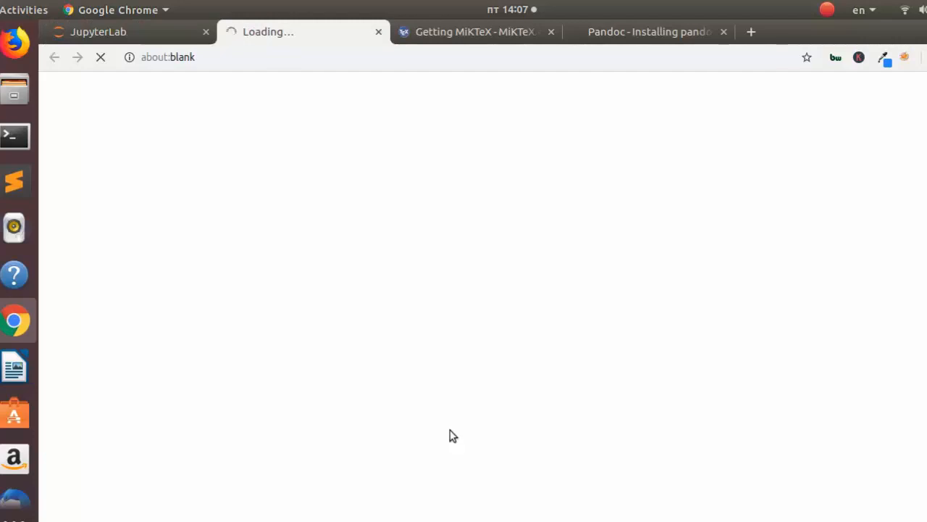
mouse_move(455, 433)
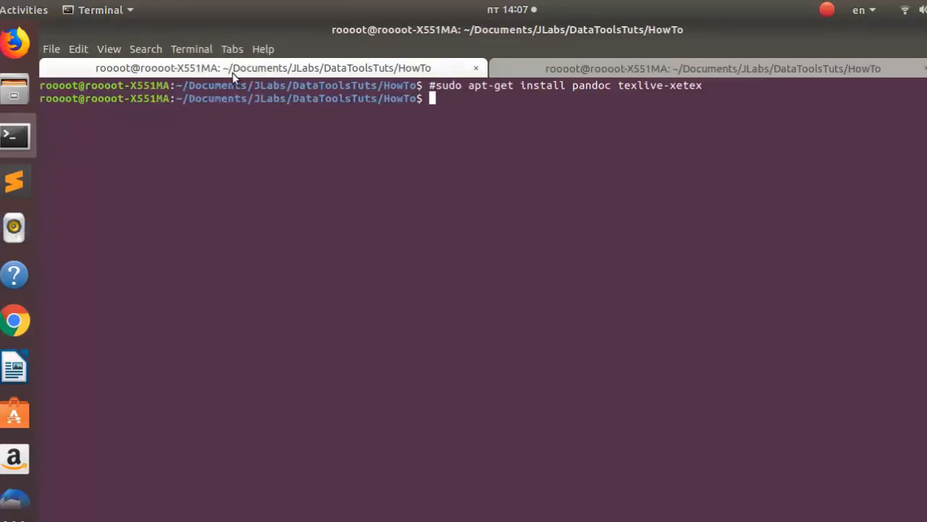
- View the Jupyter server log showing notebook.tex written and the PDF built with xelatex
left_click(713, 69)
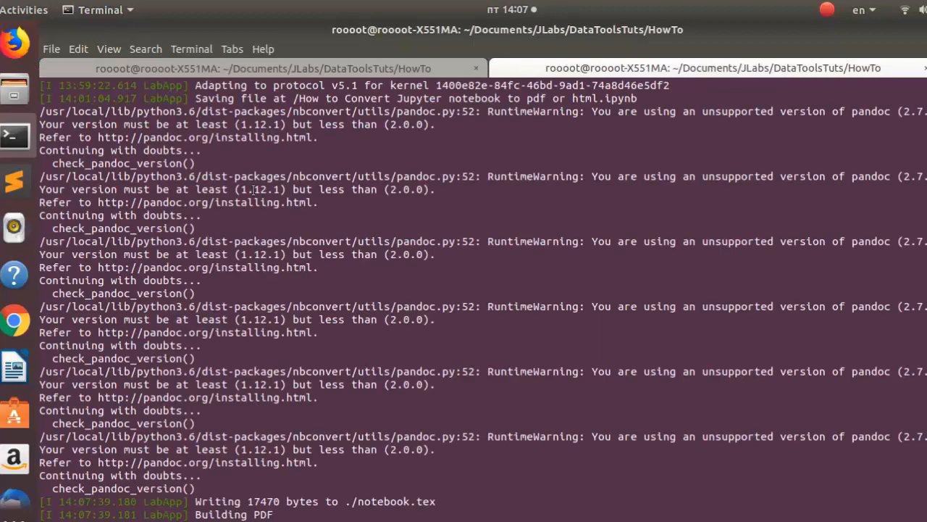
scroll("down", 3)
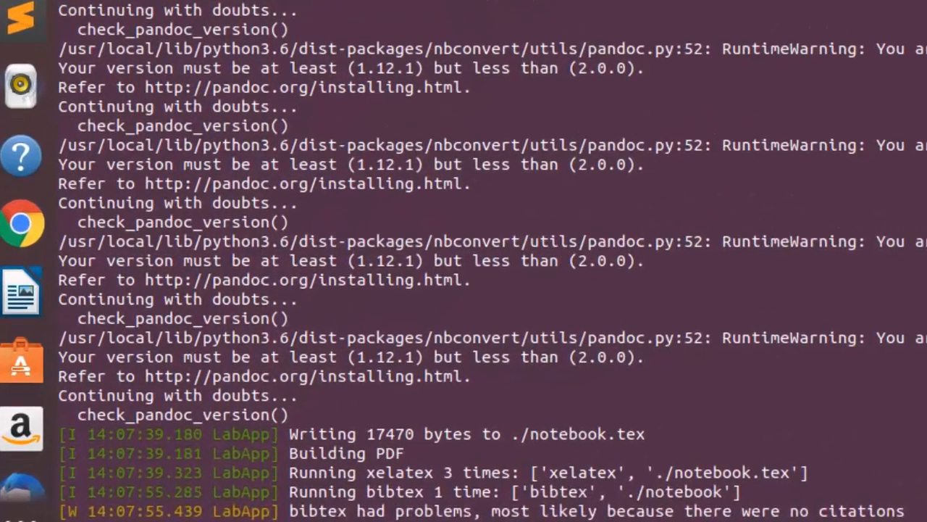
scroll("down", 3)
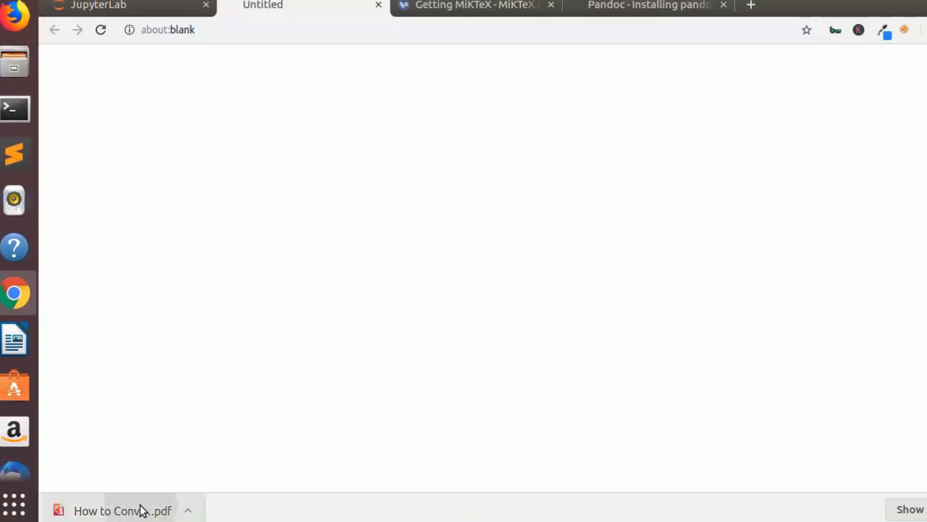
- Open the downloaded notebook PDF in Chrome, look through it, and return to JupyterLab
left_click(116, 510)
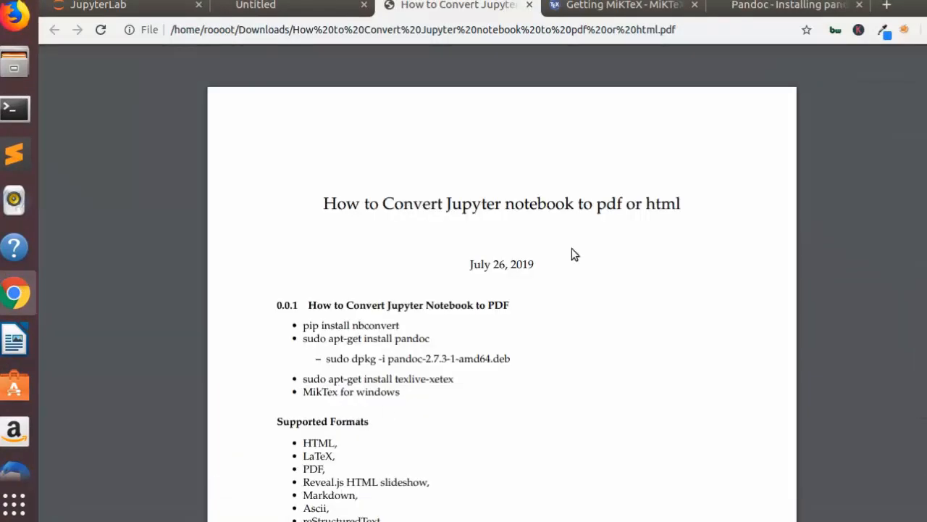
scroll("down", 3)
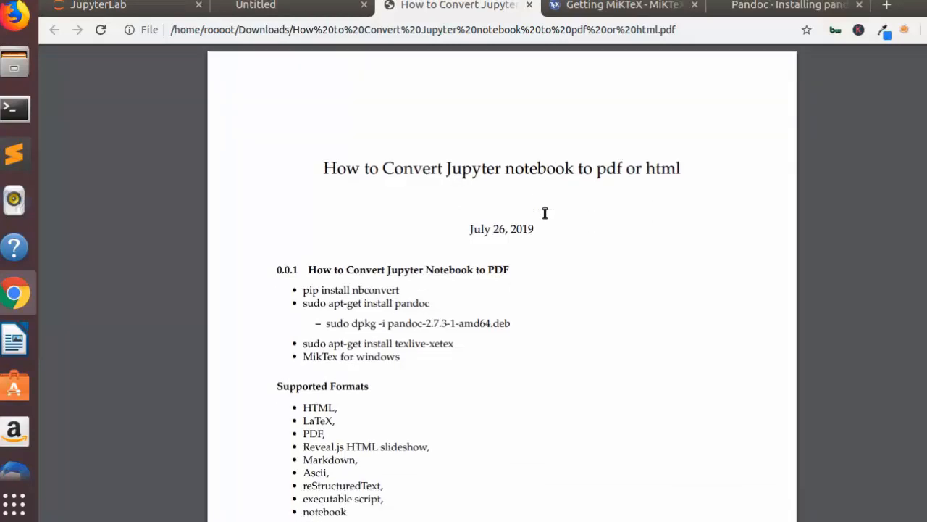
scroll("down", 3)
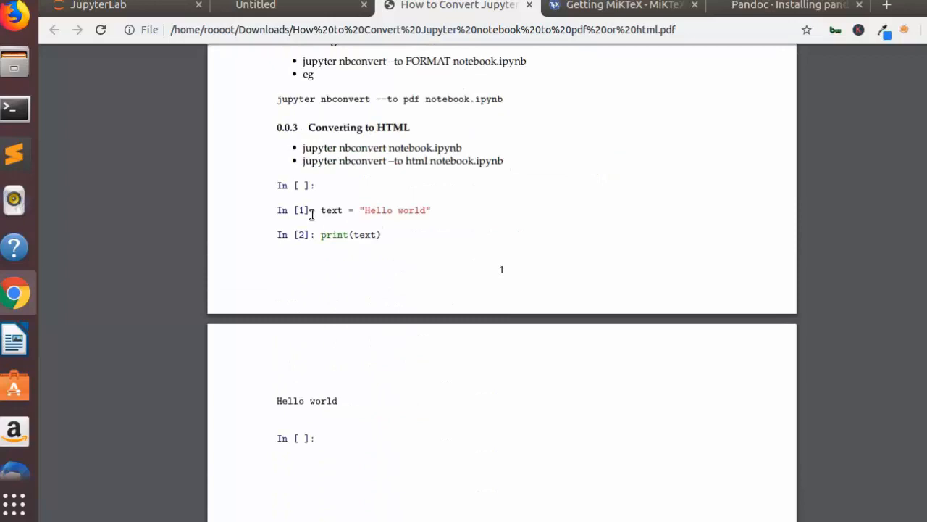
scroll("down", 3)
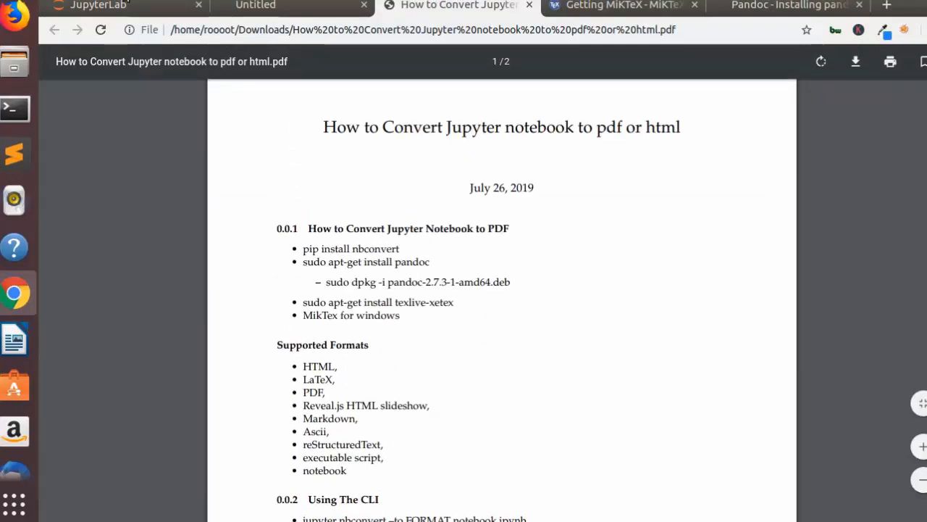
left_click(99, 6)
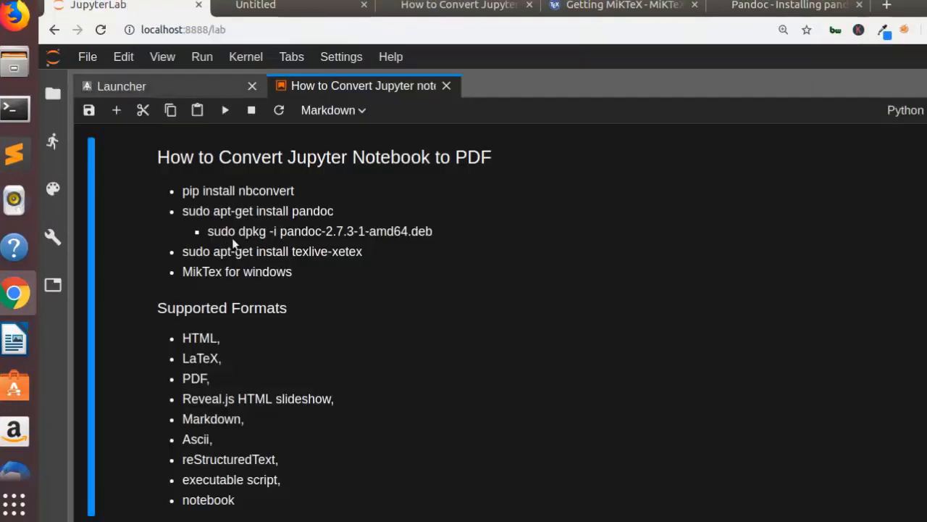
- Scroll the notebook down to its 'Using The CLI' and HTML conversion notes
scroll("down", 3)
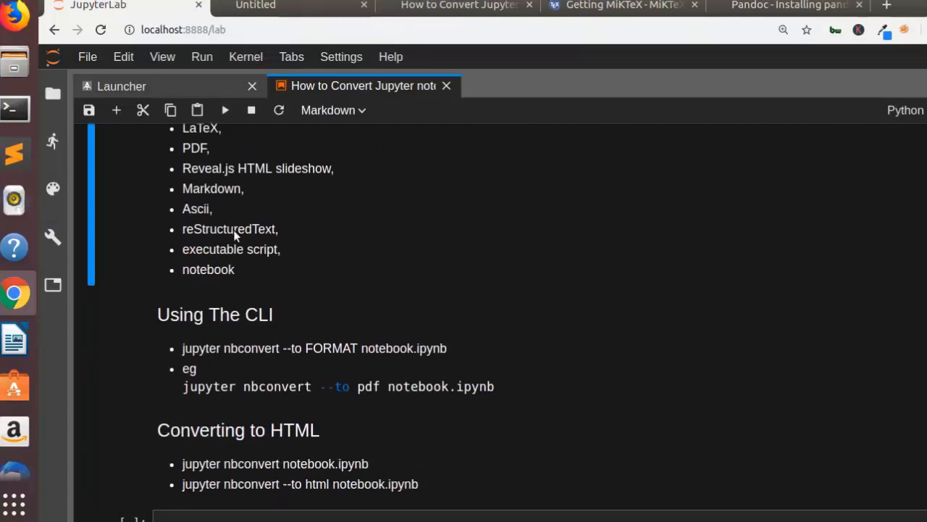
scroll("down", 3)
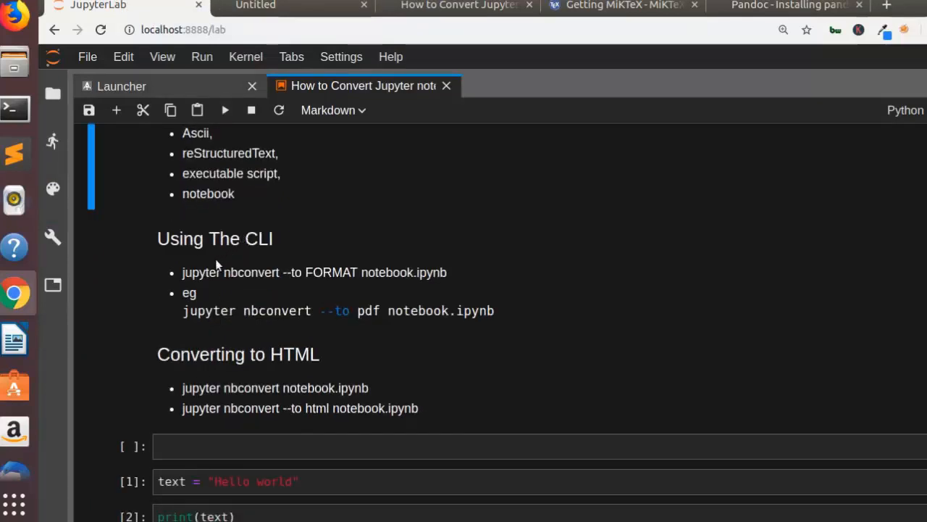
mouse_move(254, 281)
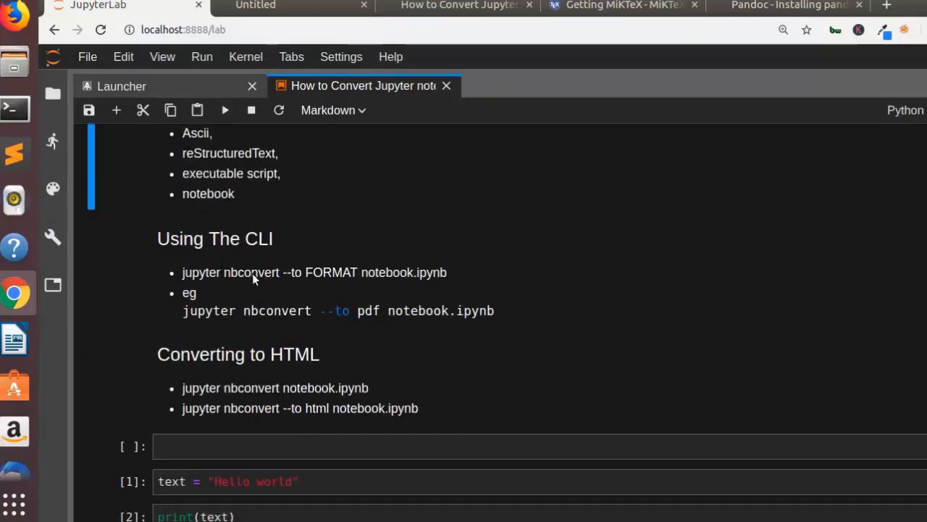
mouse_move(301, 287)
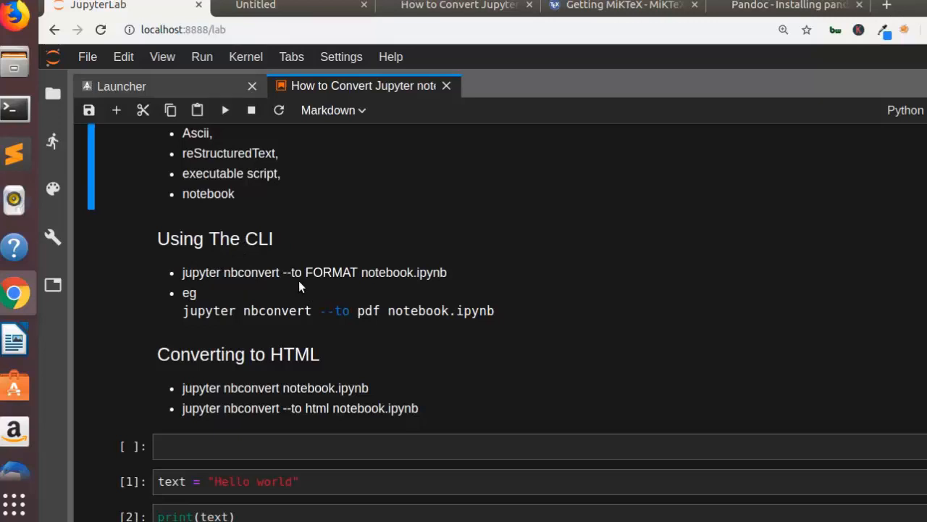
mouse_move(340, 282)
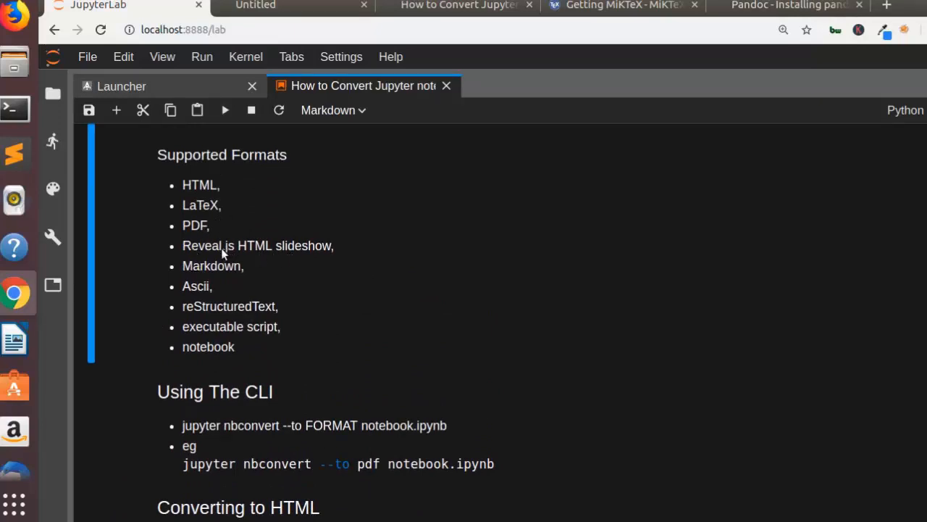
mouse_move(201, 298)
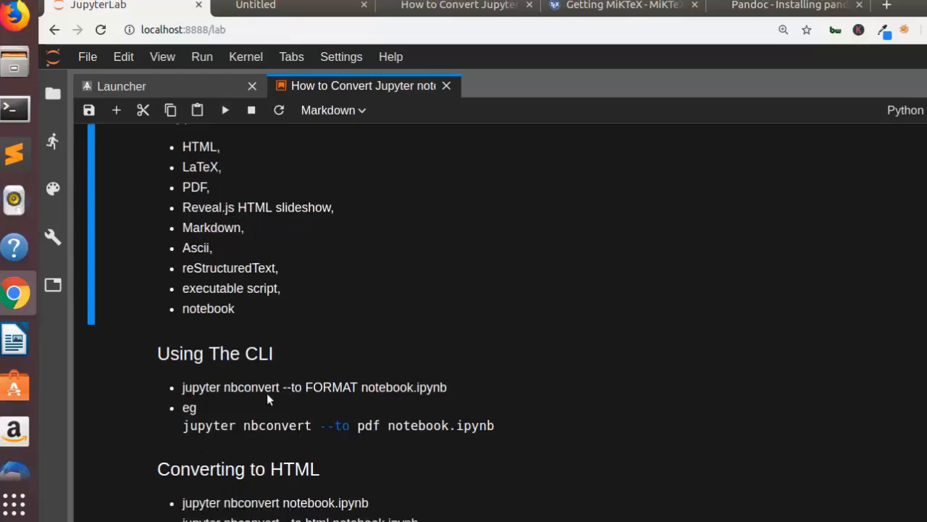
mouse_move(15, 109)
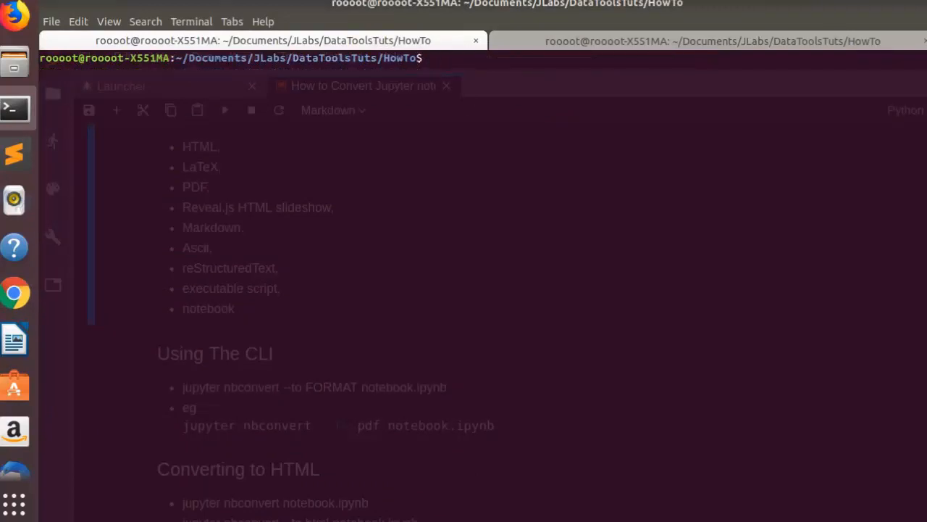
- Run 'jupyter nbconvert --to pdf "How to Convert Jupyter notebook to pdf or html.ipynb"' in Terminal
type("jupyter nbcon")
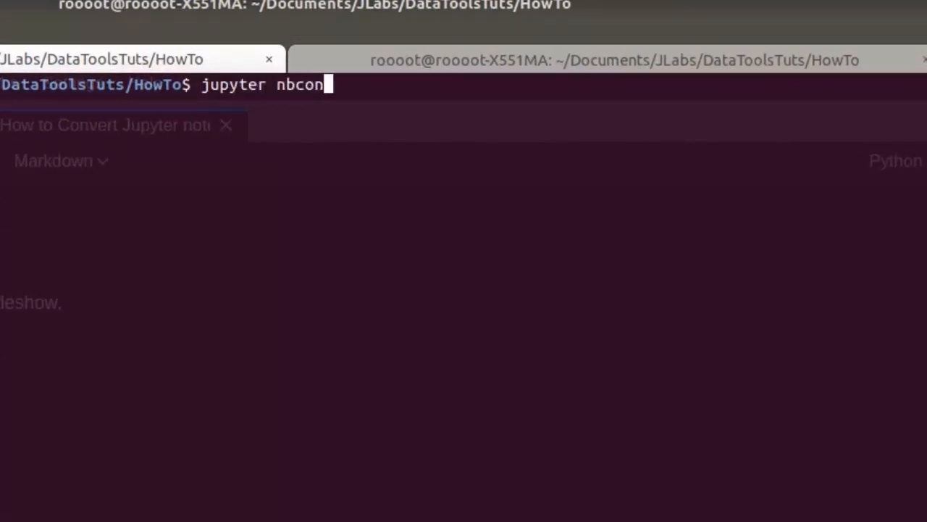
type("vert")
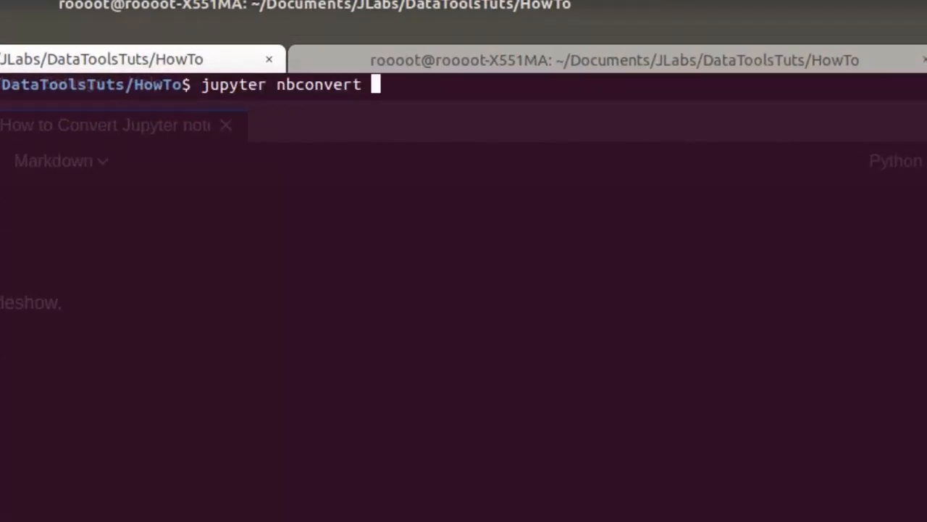
type("--to")
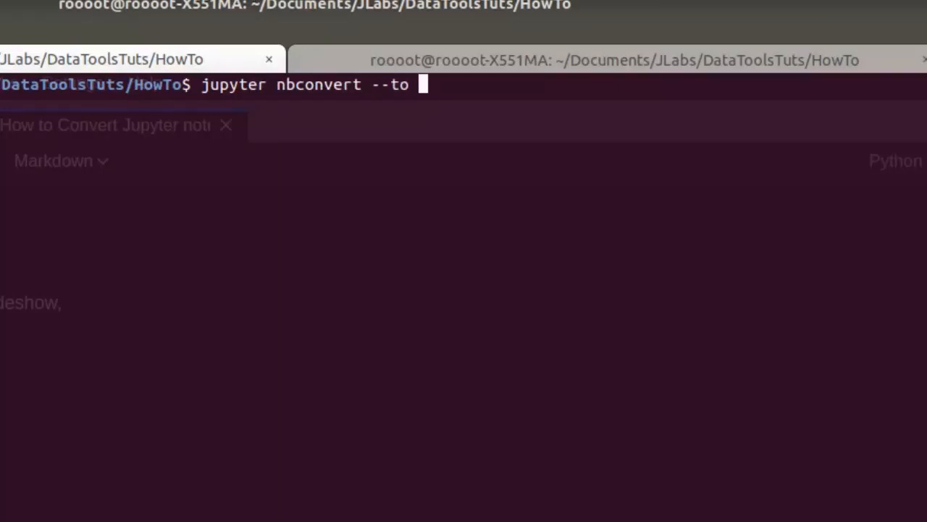
type("PDF")
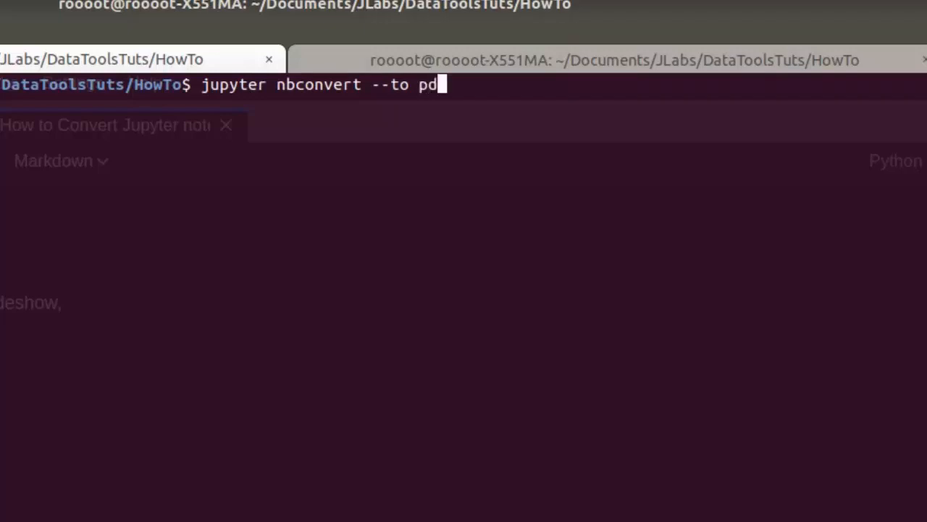
type("f")
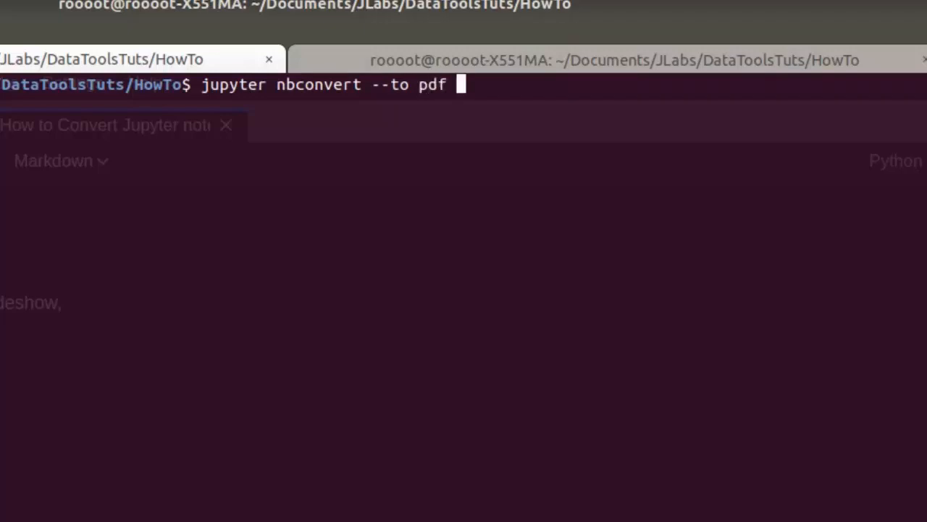
type("How\\ to\\ Convert\\ Jupyter\\ notebook\\ to\\ pdf\\ or\\")
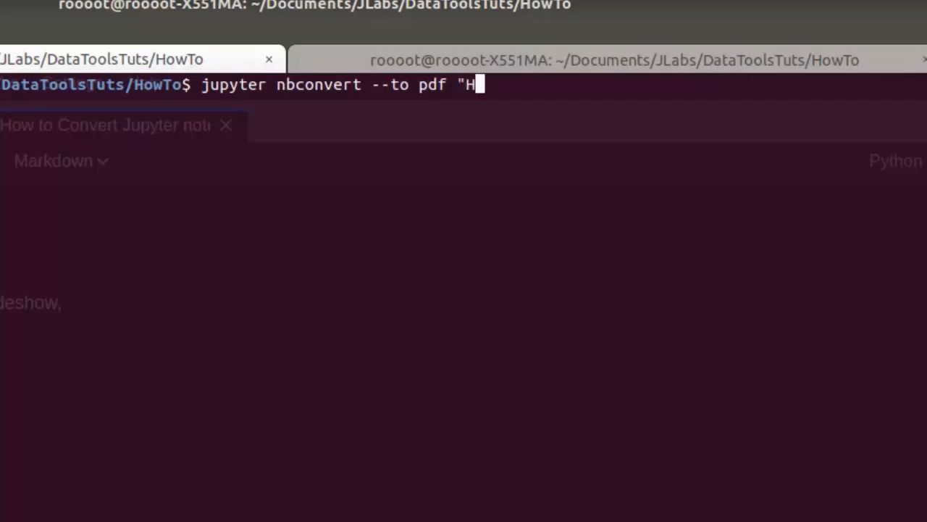
type("ow to Convert Jupyter notebook to pdf or html.ipynb\"")
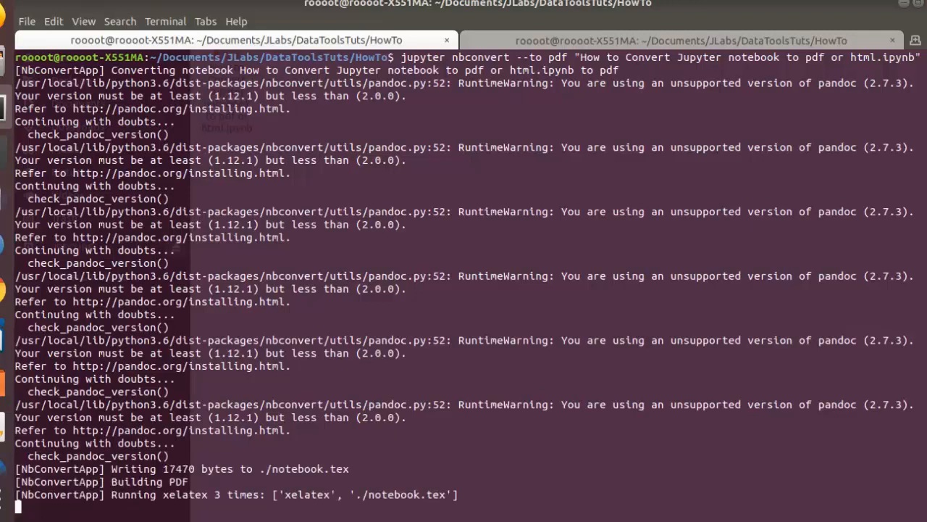
mouse_move(507, 51)
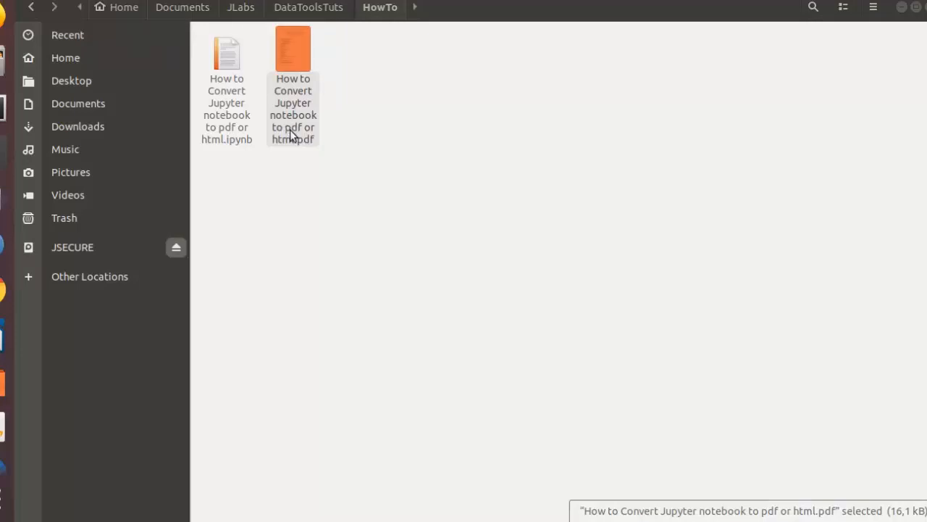
- Open the converted PDF in Document Viewer and jump to its 'Using The CLI' section
double_click(293, 49)
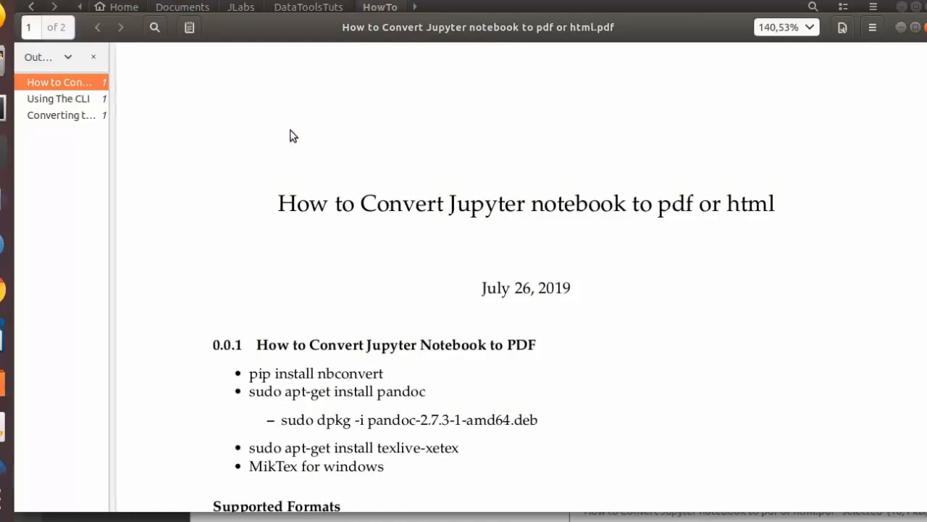
mouse_move(65, 110)
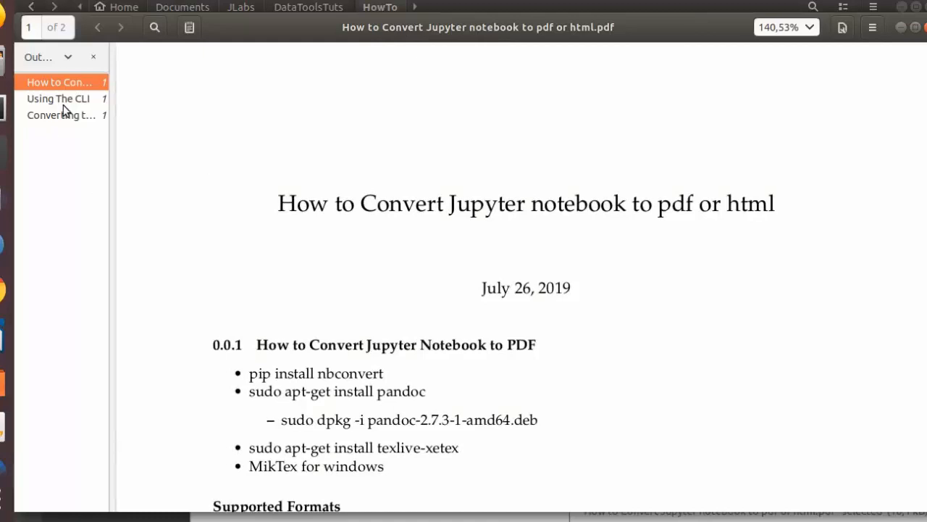
left_click(58, 99)
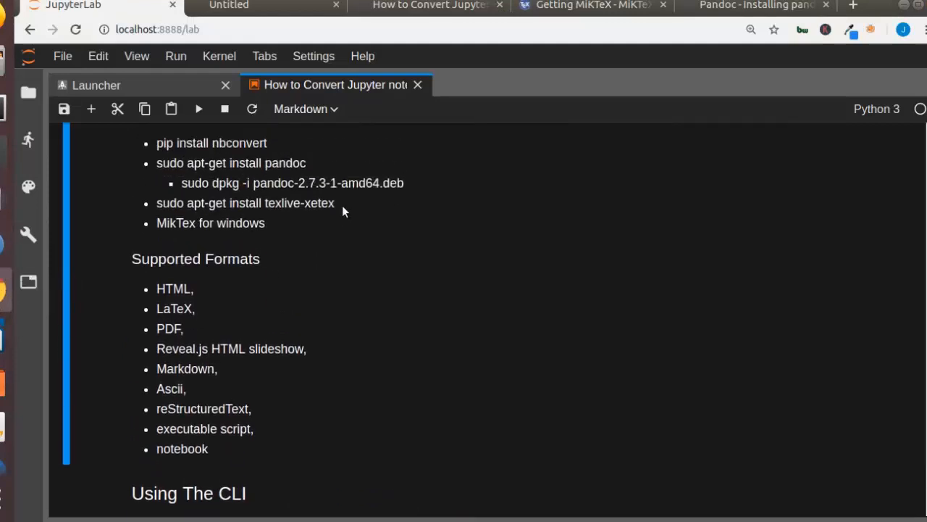
scroll("down", 3)
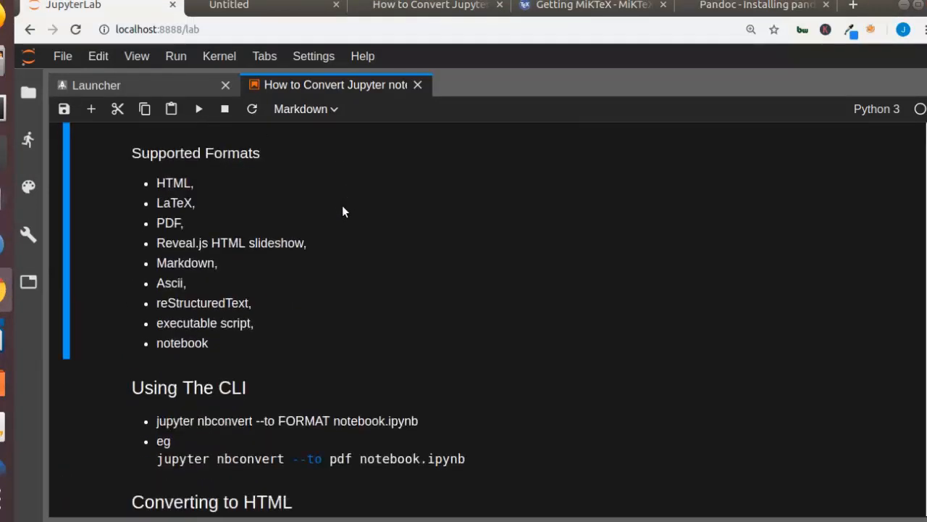
scroll("up", 3)
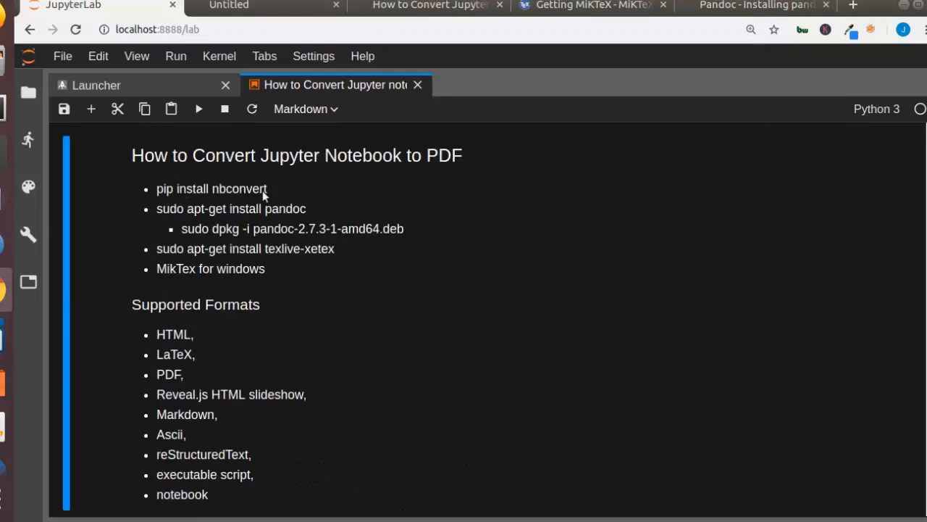
mouse_move(310, 259)
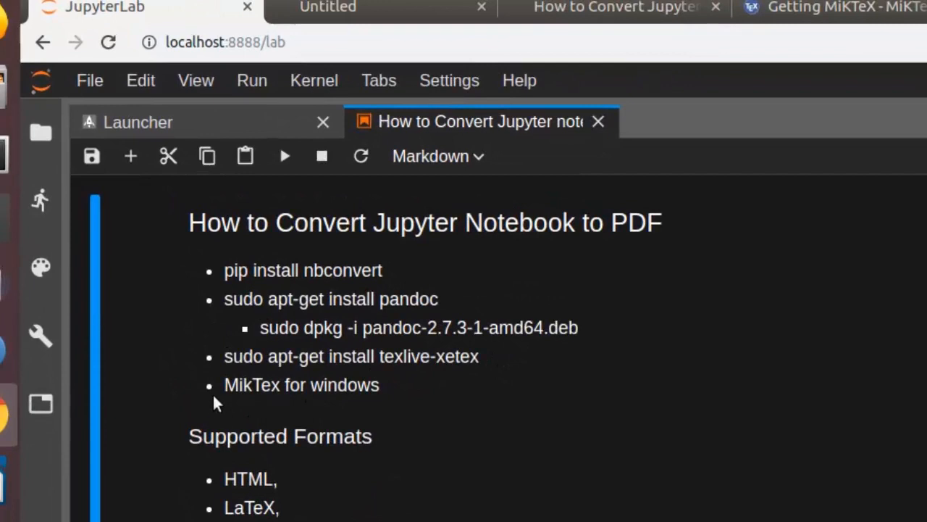
mouse_move(115, 94)
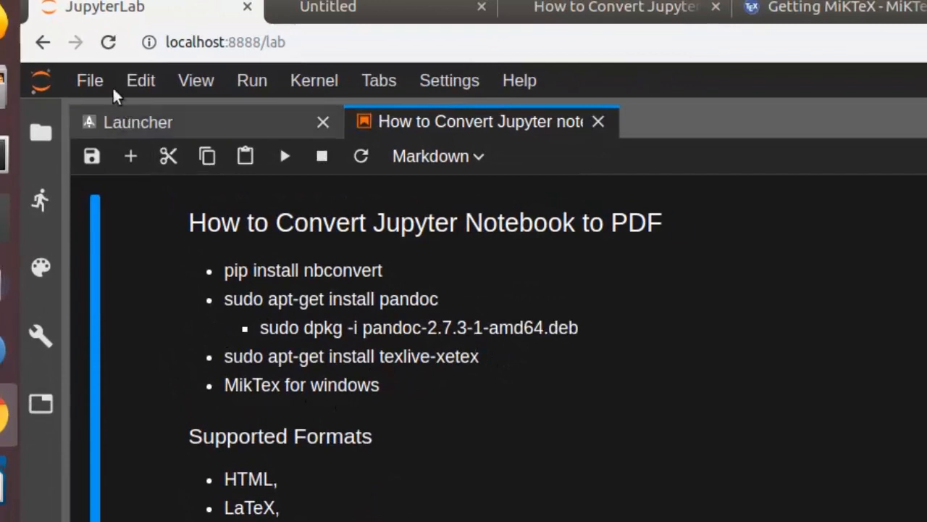
left_click(90, 80)
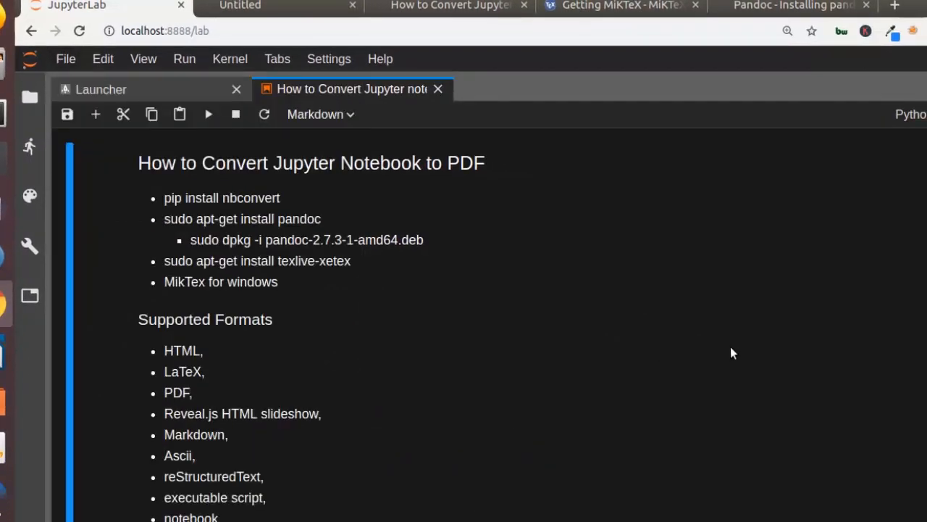
scroll("down", 3)
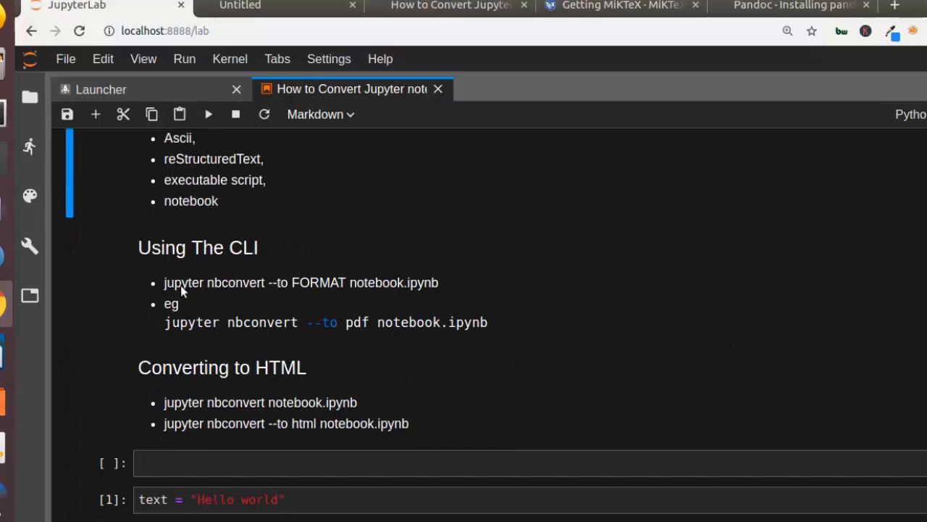
mouse_move(292, 293)
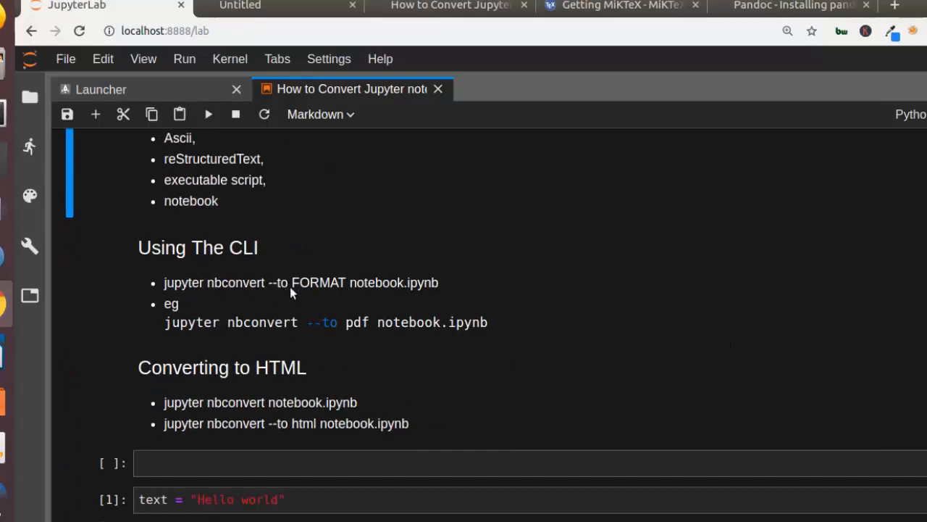
mouse_move(350, 325)
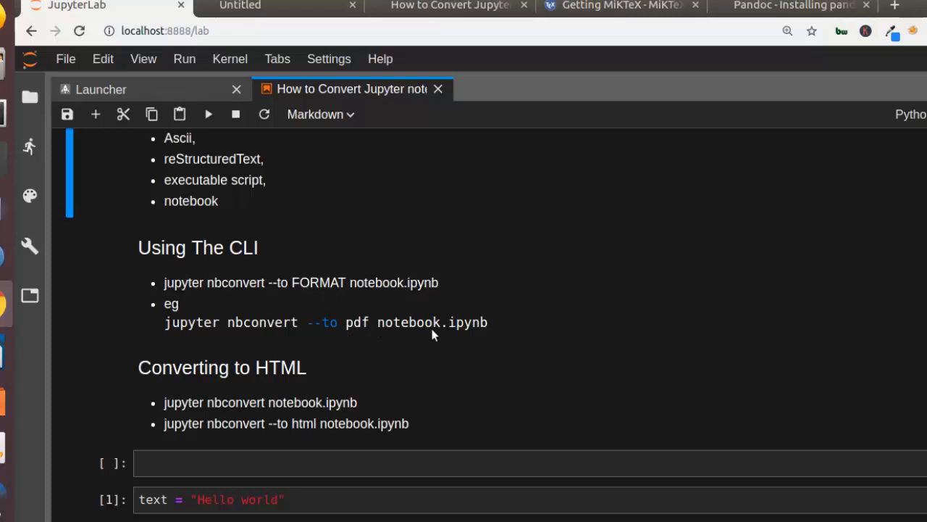
mouse_move(239, 400)
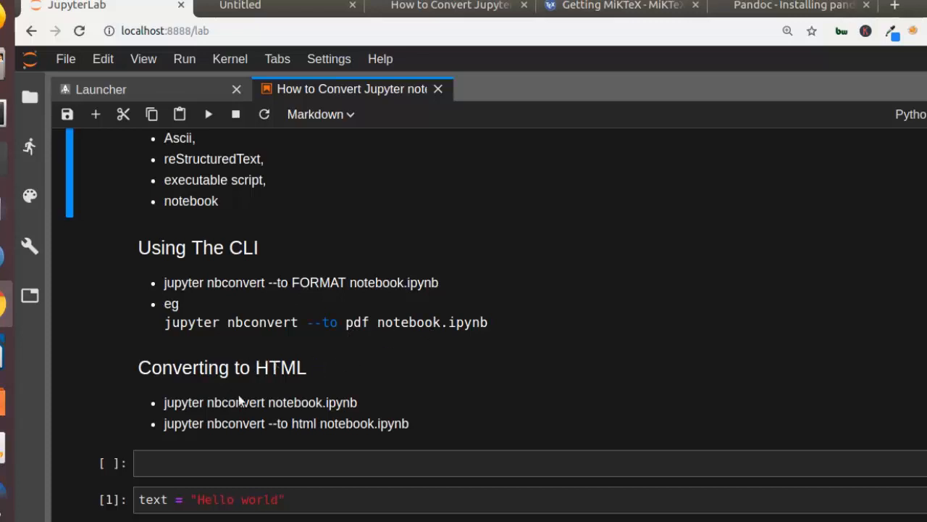
mouse_move(382, 332)
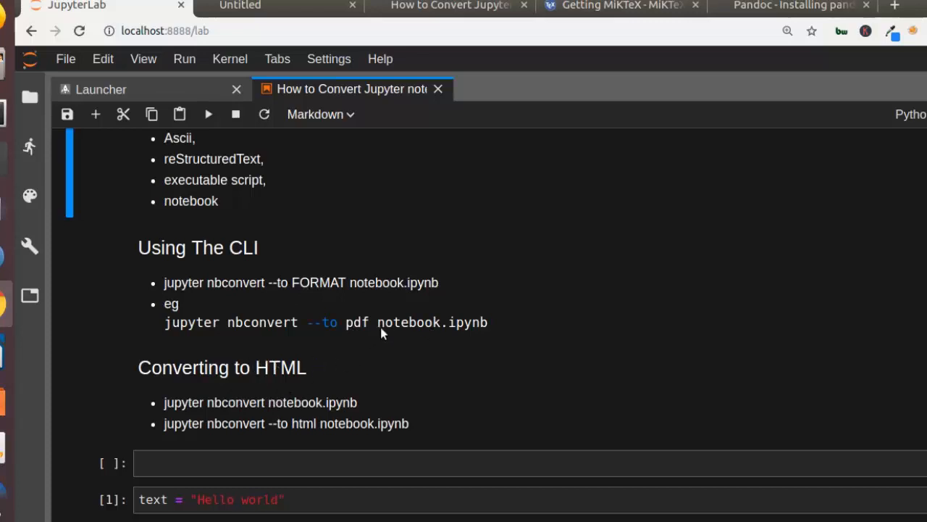
double_click(409, 322)
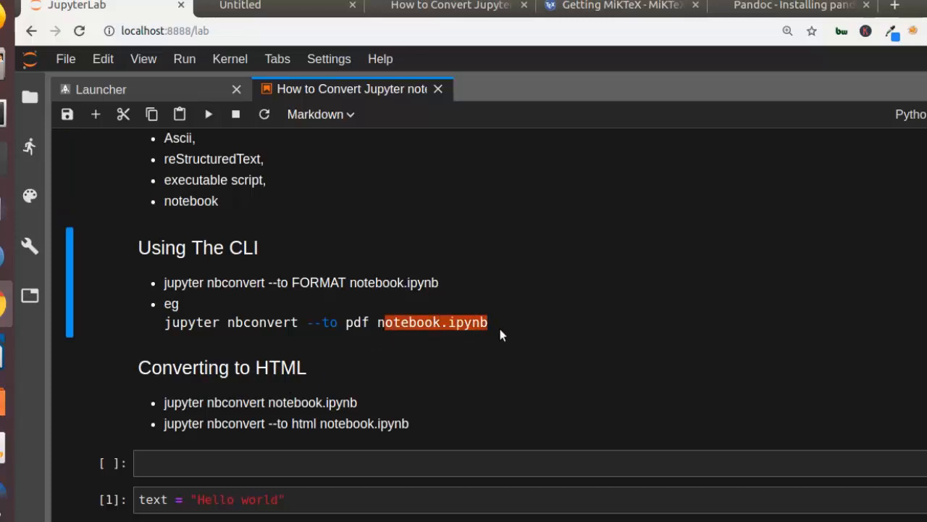